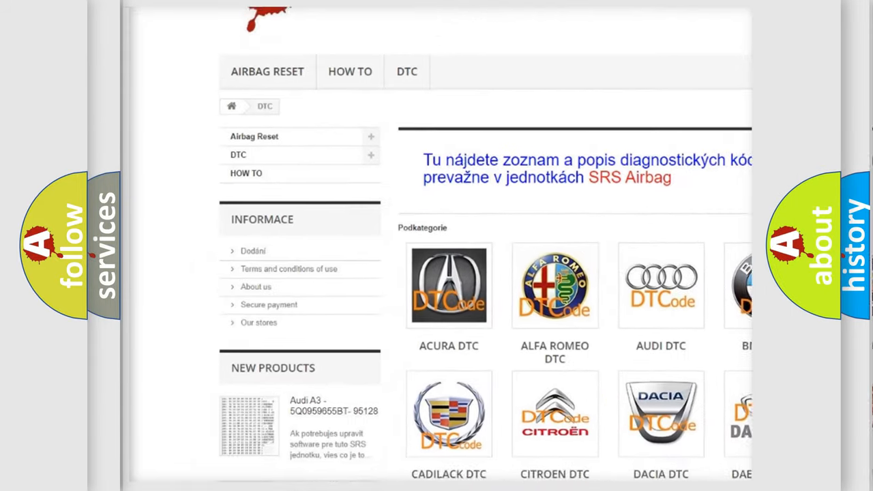
scroll("down", 3)
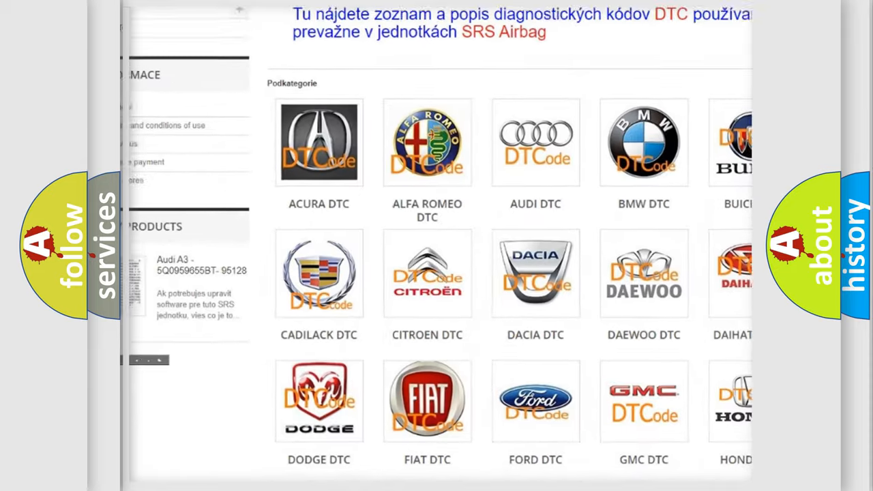
scroll("down", 3)
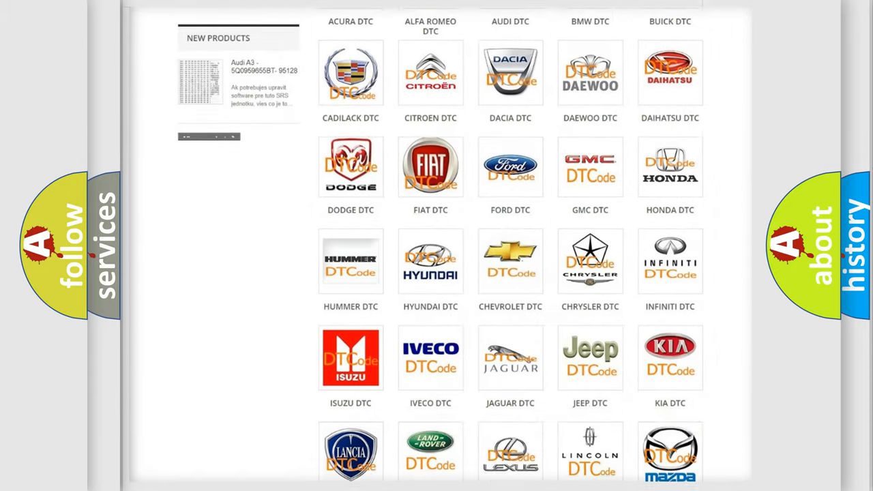
scroll("down", 3)
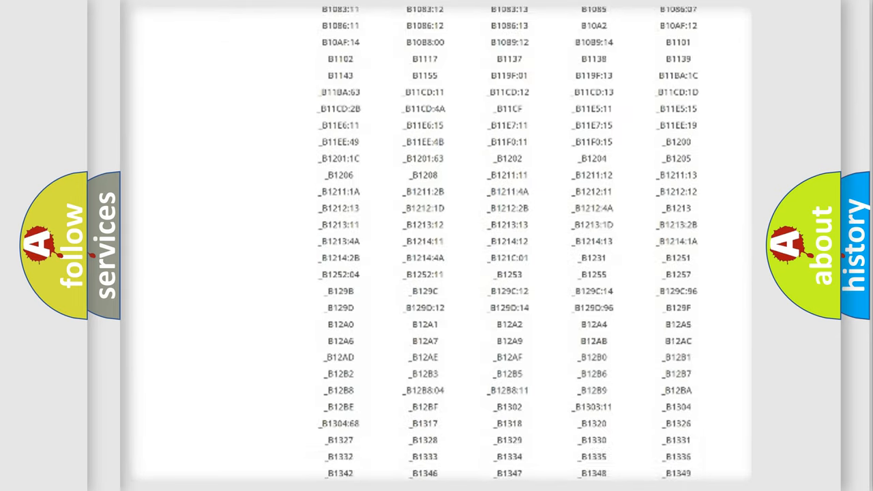
scroll("down", 3)
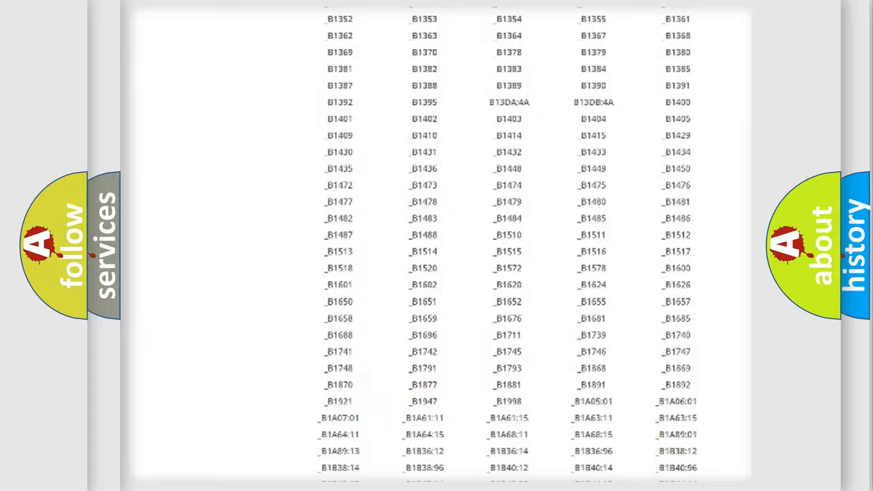